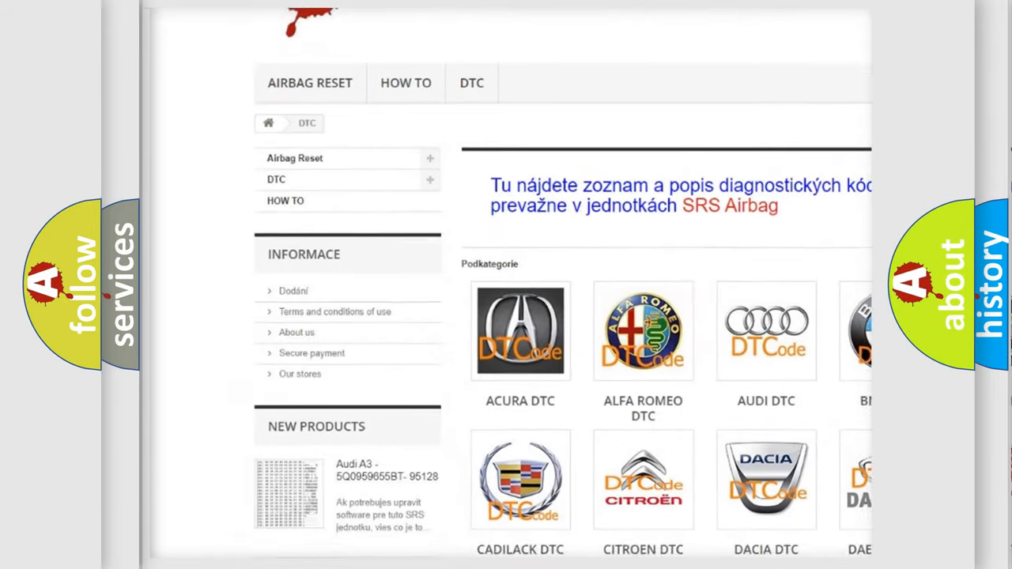
Step: Scroll the airbagreset.sk DTC page past the brand logos down to the B-series code table
{"action": "scroll", "scroll_direction": "down", "scroll_amount": 3}
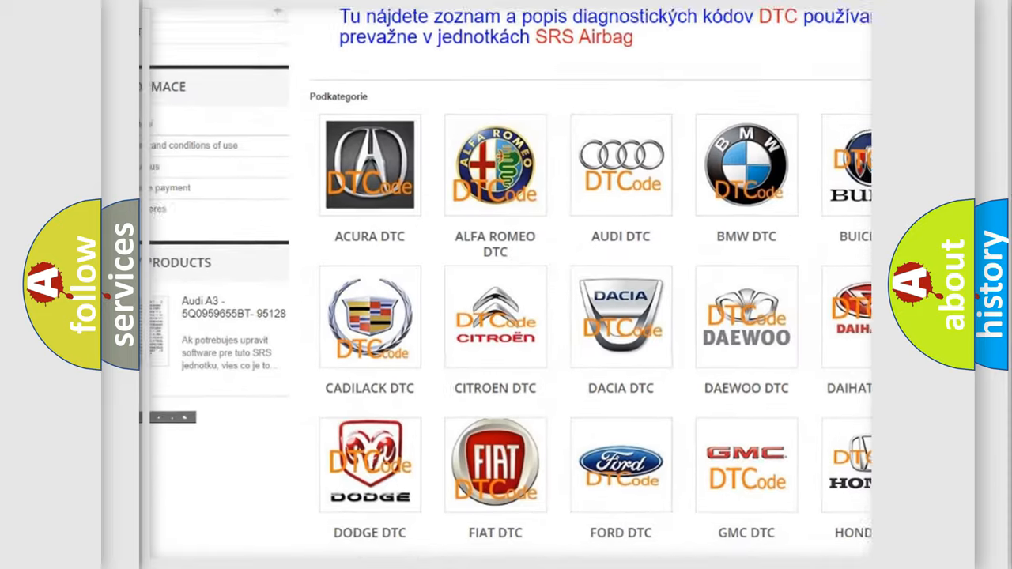
{"action": "scroll", "scroll_direction": "down", "scroll_amount": 3}
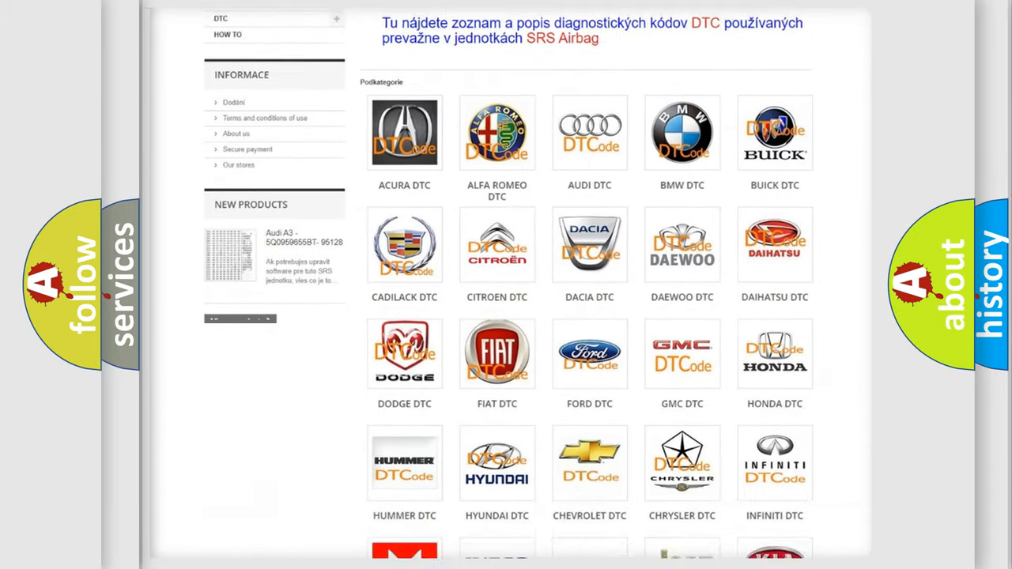
{"action": "scroll", "scroll_direction": "down", "scroll_amount": 3}
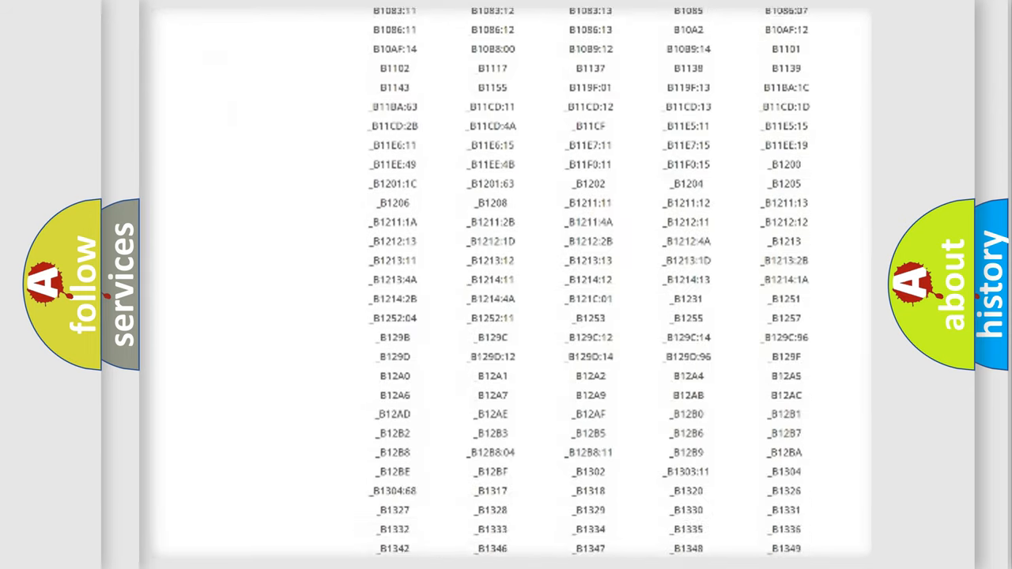
{"action": "scroll", "scroll_direction": "down", "scroll_amount": 3}
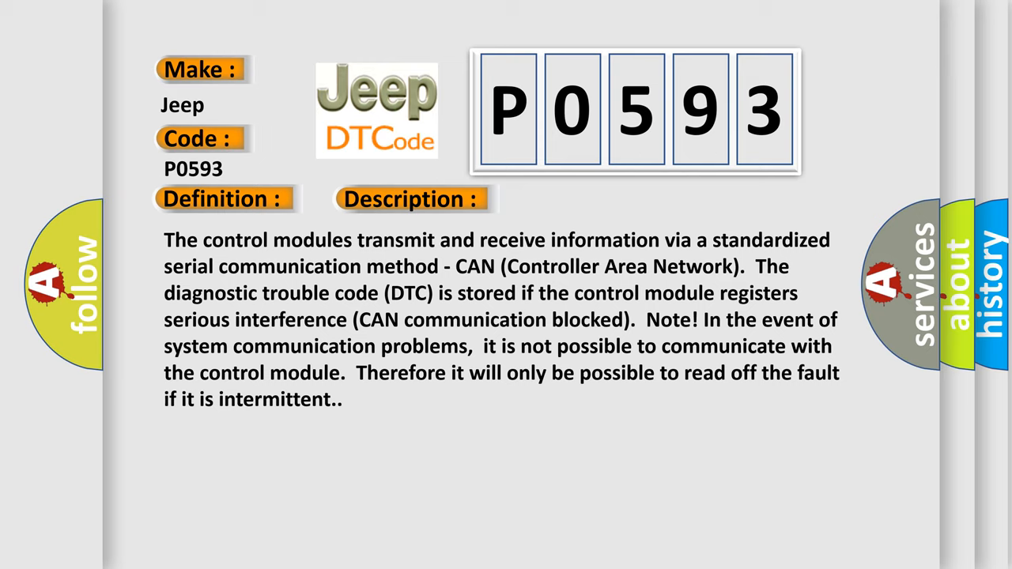
Step: Advance the P0593 slide to its Description section about blocked CAN communication
{"action": "left_click", "coordinate": [582, 199]}
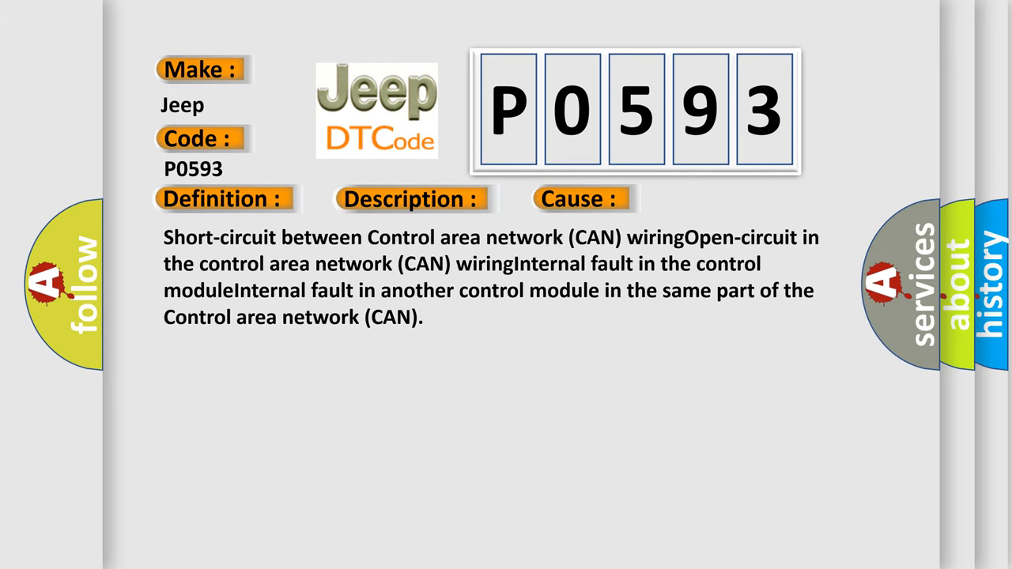